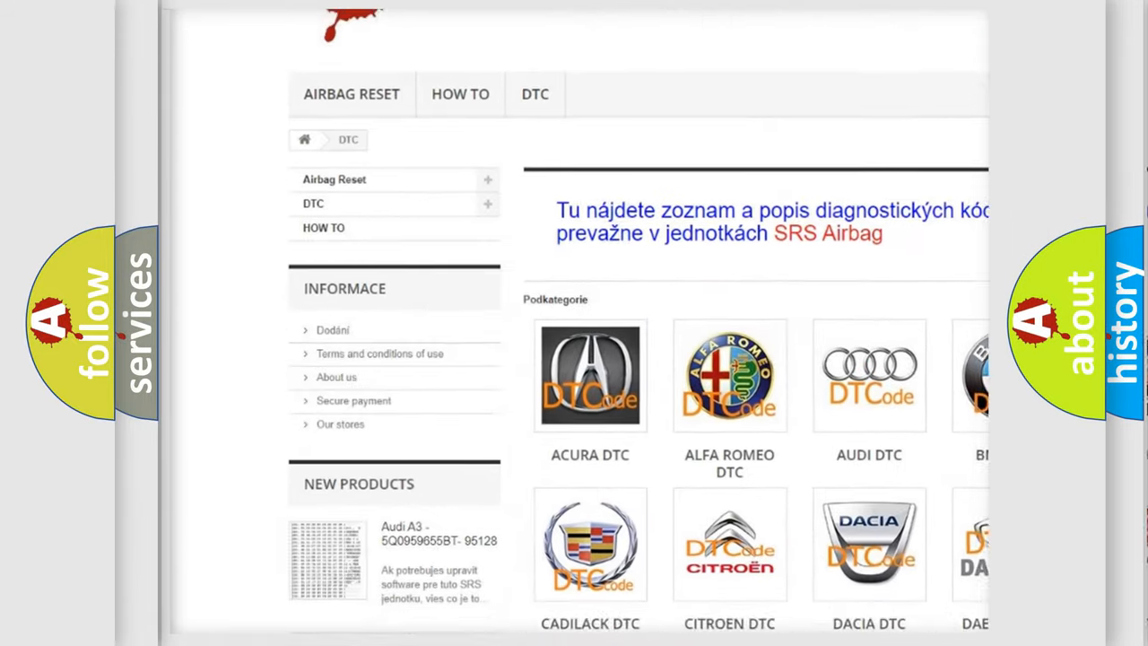
pyautogui.scroll(-3)
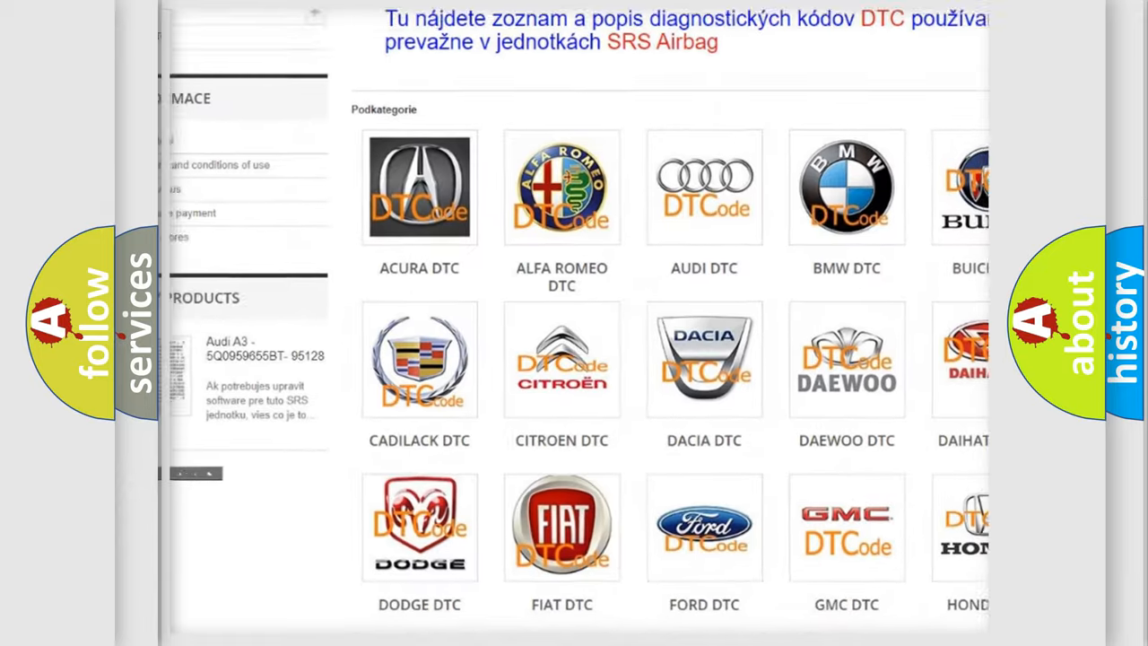